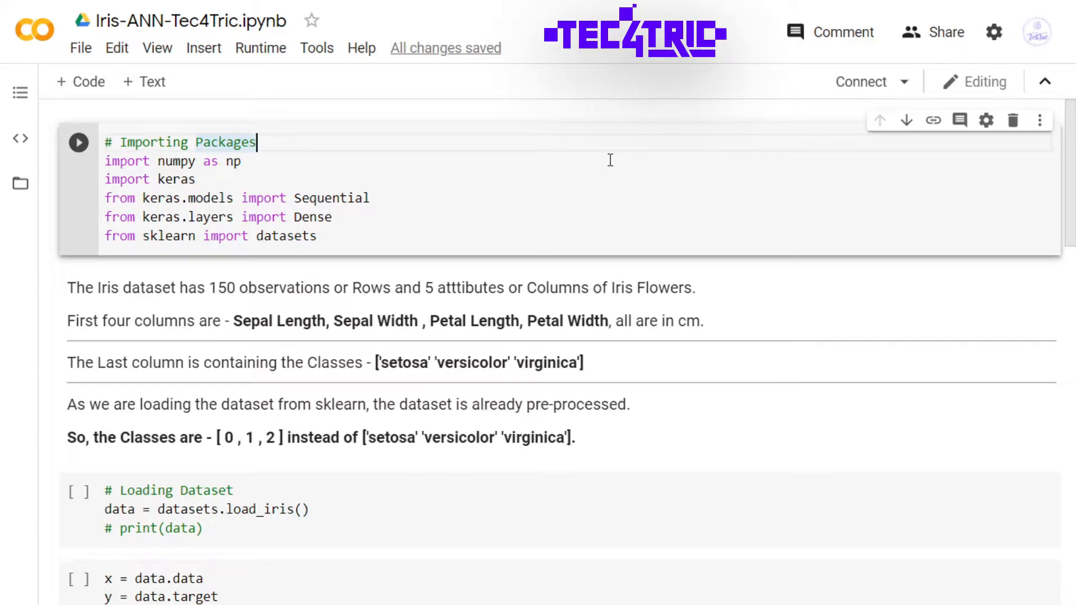
Step: Attach a hosted runtime to the Iris notebook via Connect
{"action": "left_click", "coordinate": [861, 81]}
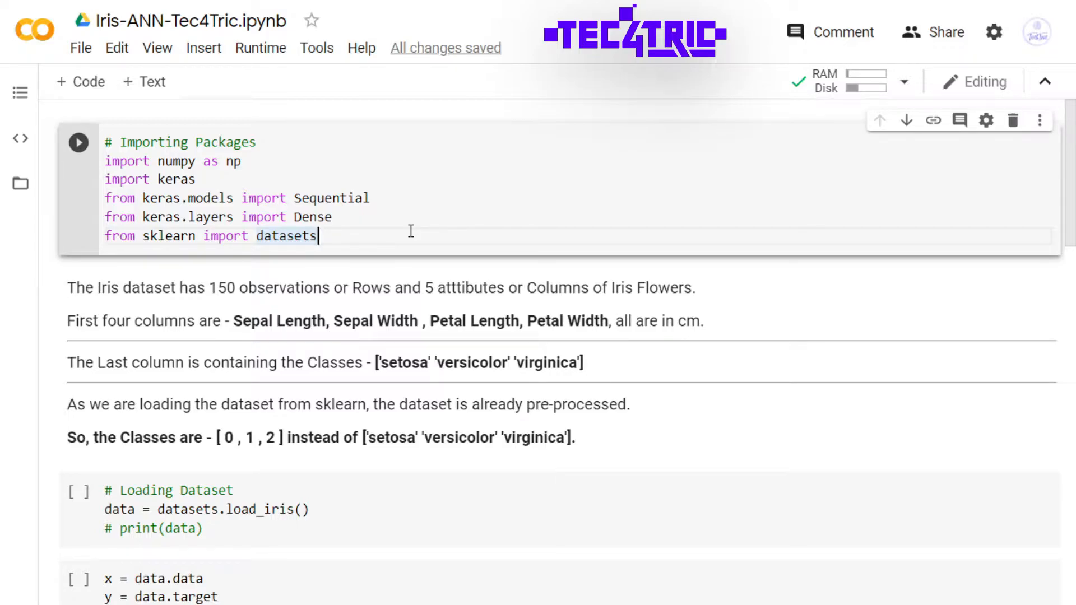
{"action": "mouse_move", "coordinate": [47, 149]}
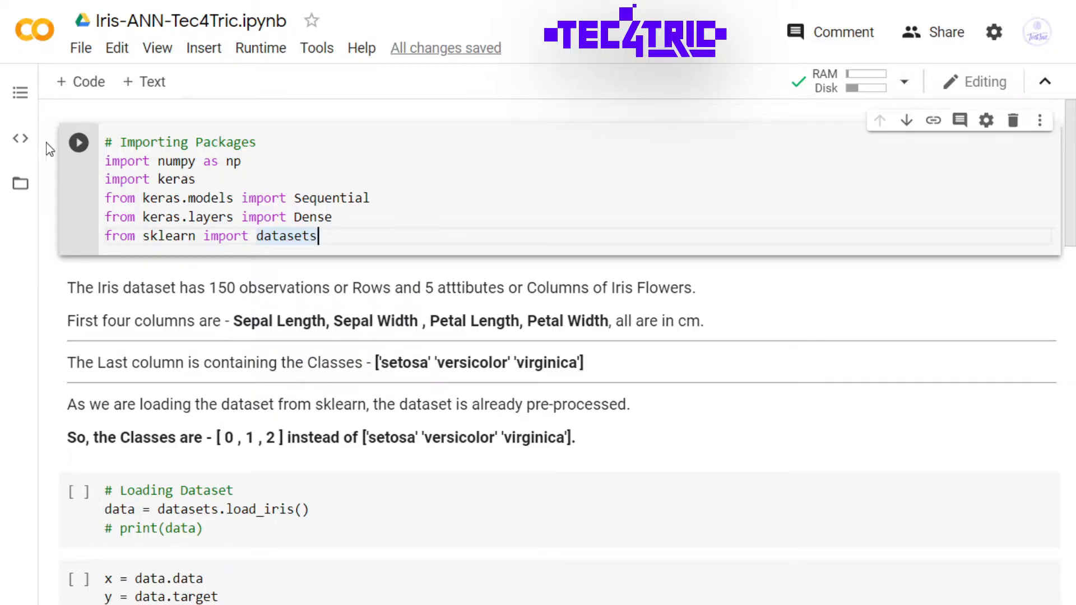
Step: Run the package-import cell so it reports 'Using TensorFlow backend.'
{"action": "left_click", "coordinate": [78, 142]}
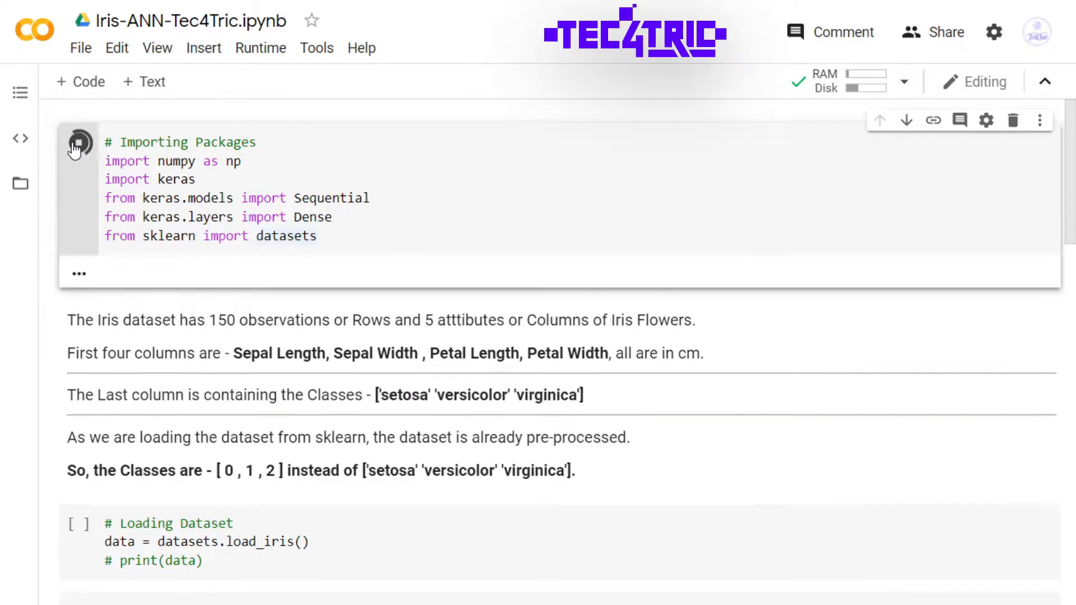
{"action": "left_click", "coordinate": [78, 142]}
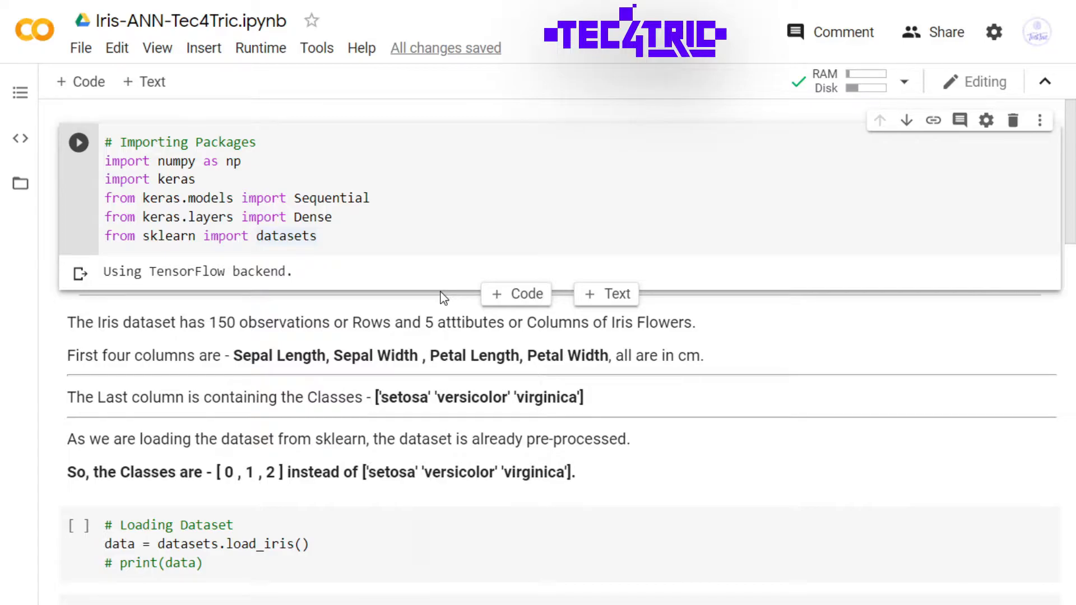
{"action": "mouse_move", "coordinate": [500, 347]}
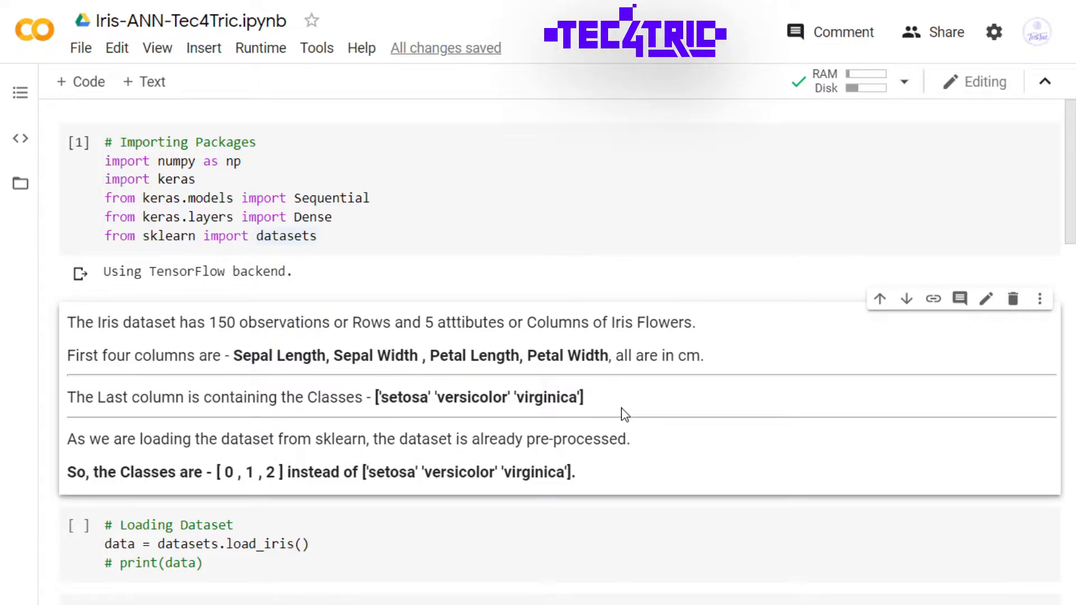
{"action": "scroll", "scroll_direction": "down", "scroll_amount": 3}
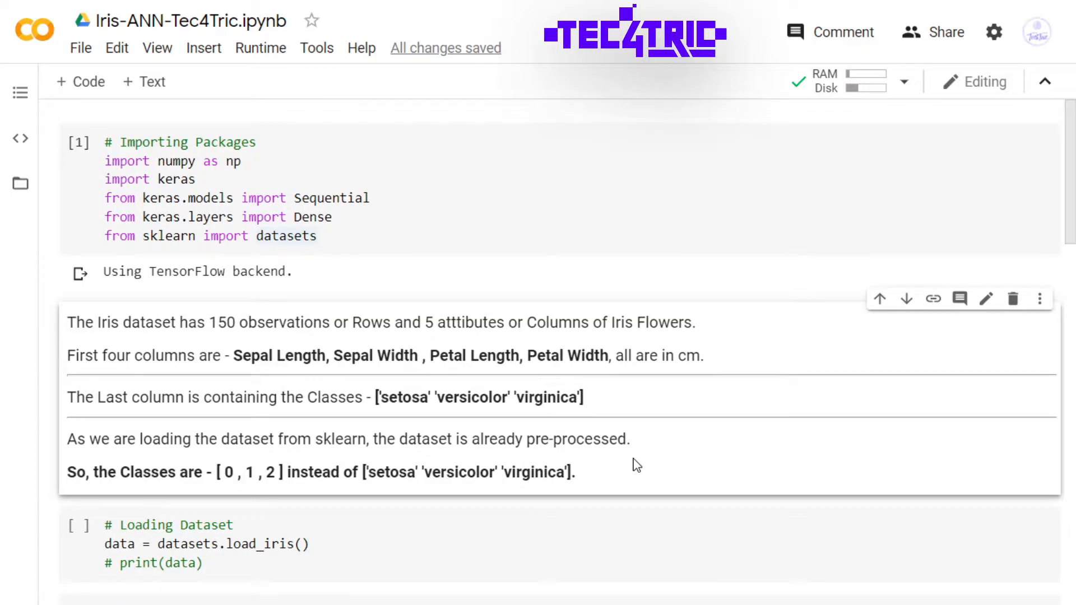
{"action": "mouse_move", "coordinate": [635, 481]}
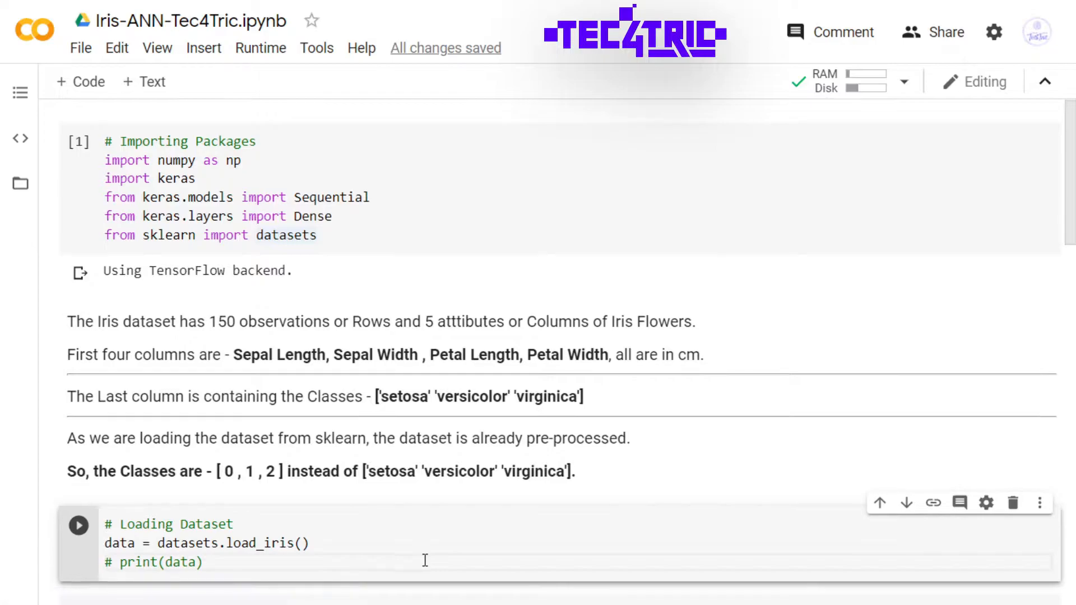
Step: Run the Loading Dataset cell and highlight the 'data' and 'target' keys in its printed output
{"action": "scroll", "scroll_direction": "down", "scroll_amount": 3}
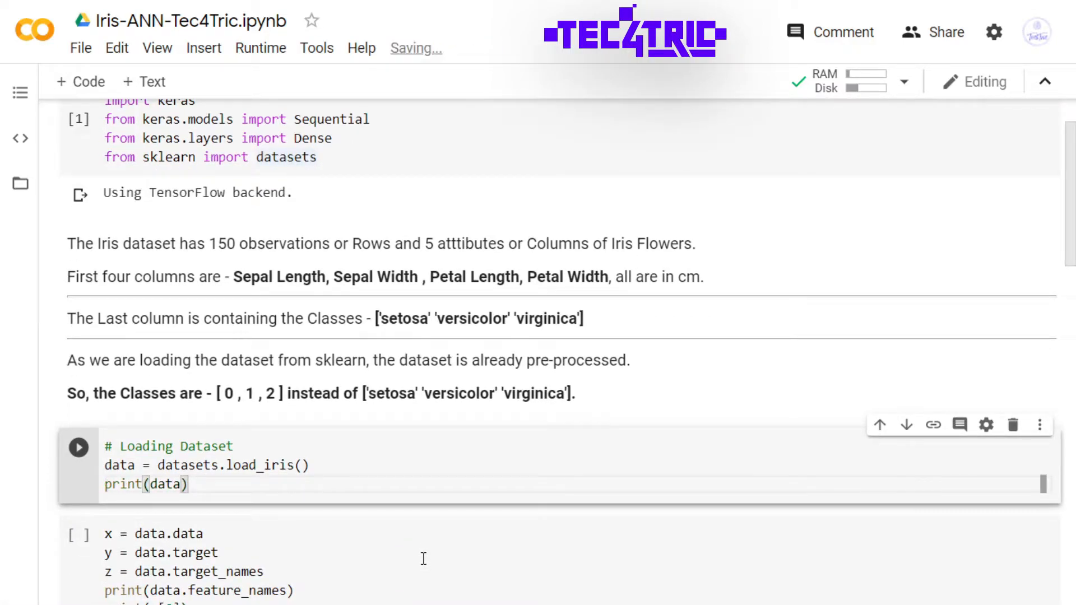
{"action": "left_click", "coordinate": [79, 447]}
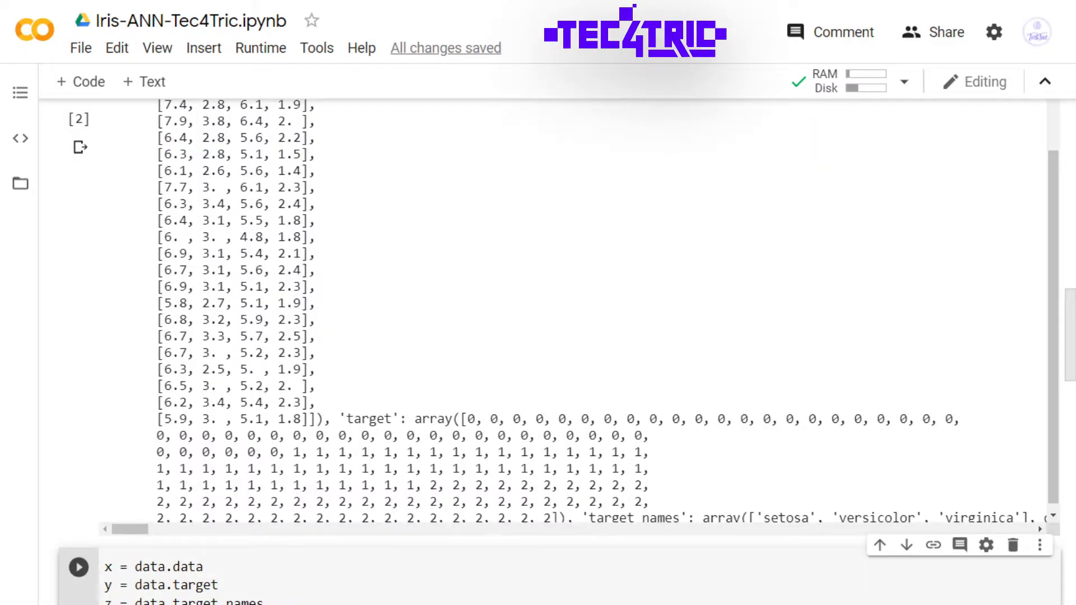
{"action": "mouse_move", "coordinate": [1003, 322]}
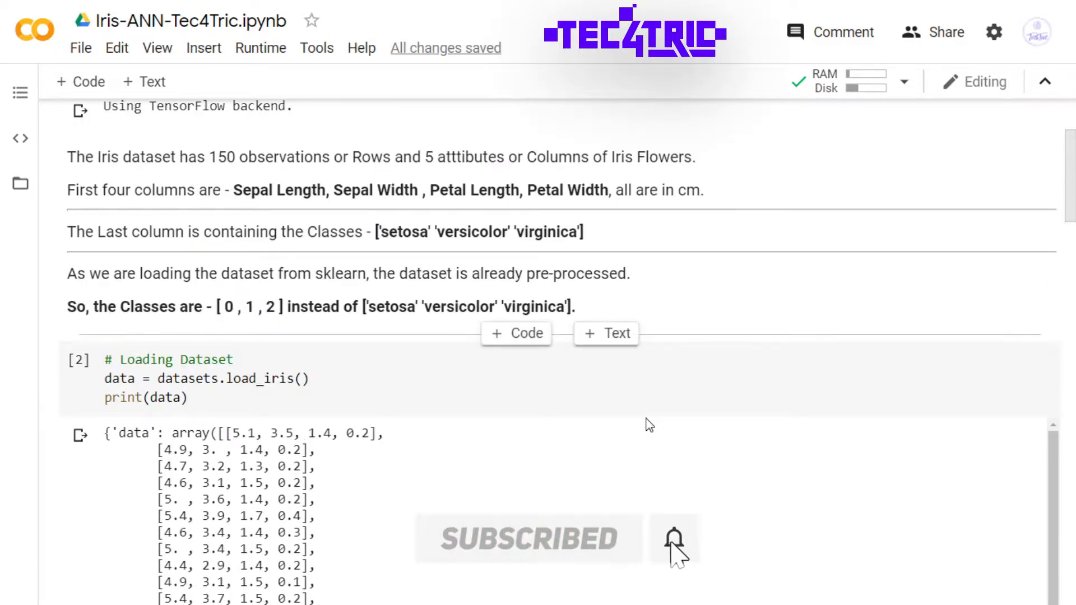
{"action": "mouse_move", "coordinate": [650, 441]}
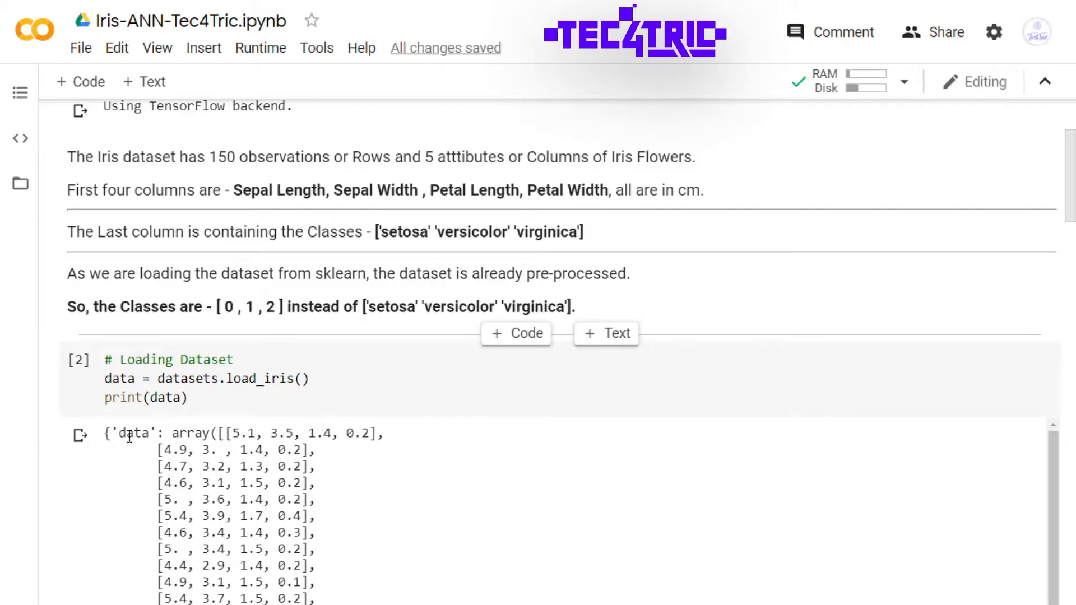
{"action": "double_click", "coordinate": [134, 432]}
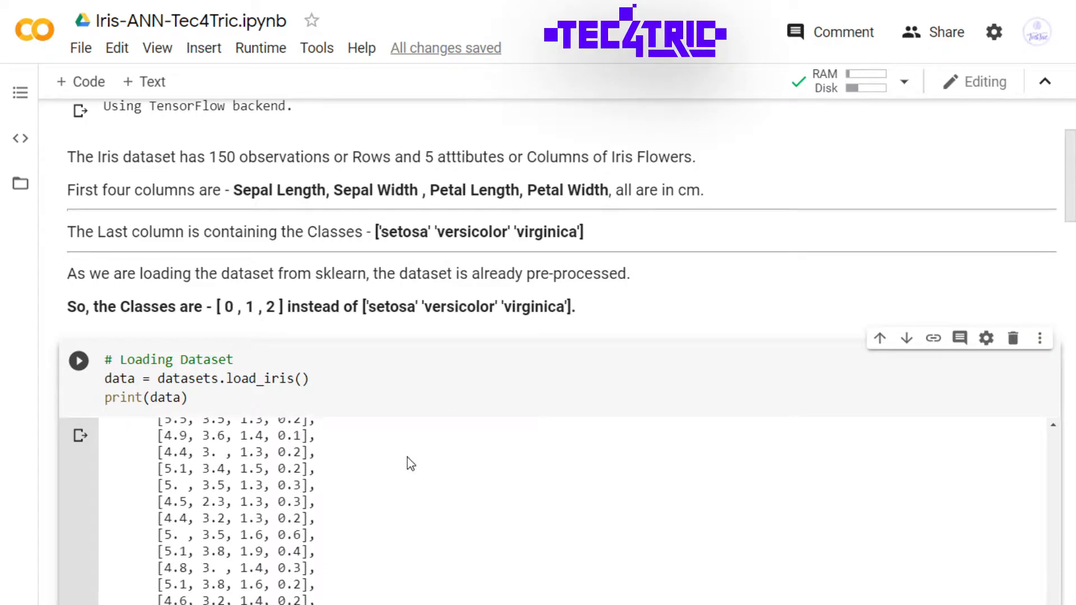
{"action": "scroll", "scroll_direction": "down", "scroll_amount": 3}
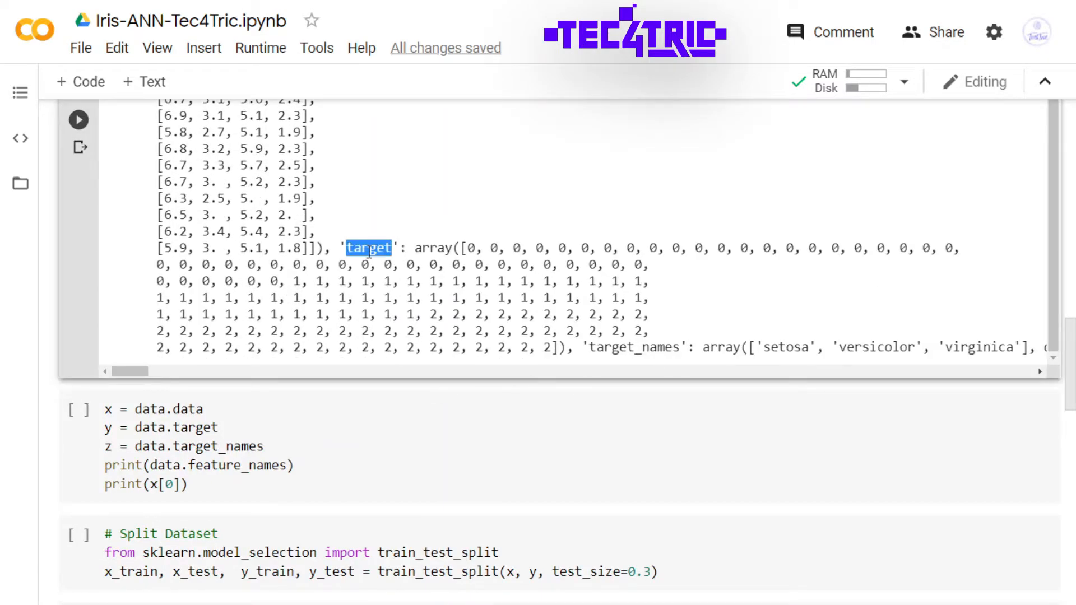
{"action": "double_click", "coordinate": [631, 348]}
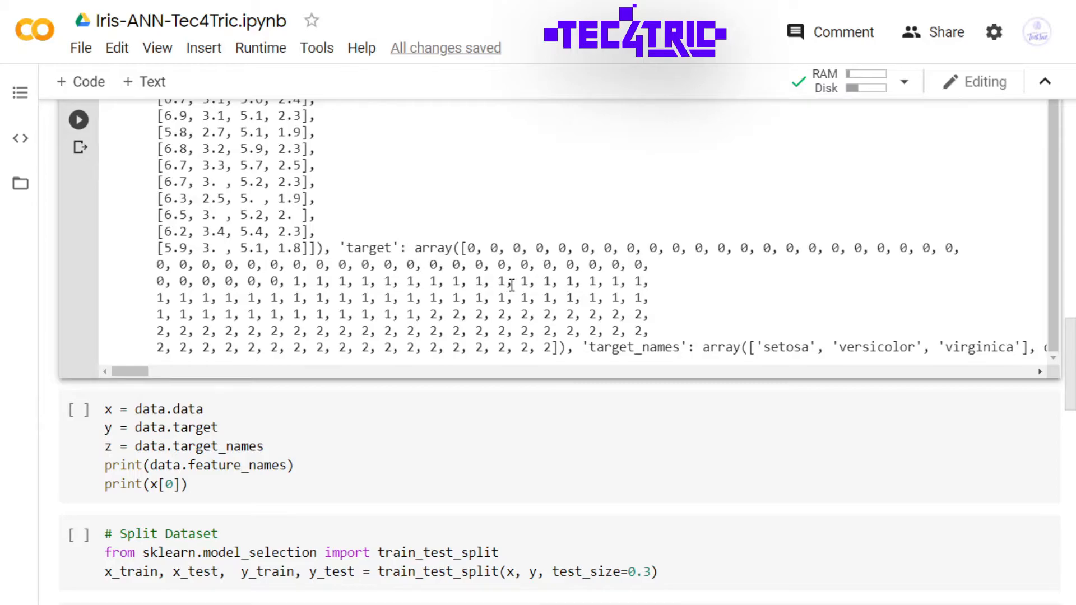
{"action": "mouse_move", "coordinate": [514, 343]}
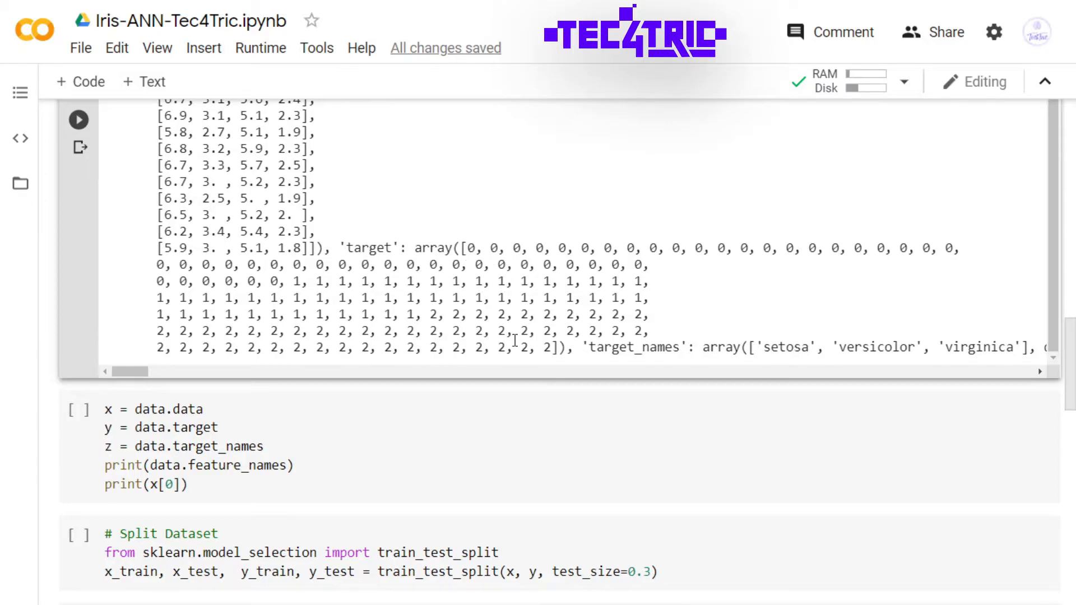
{"action": "mouse_move", "coordinate": [741, 371]}
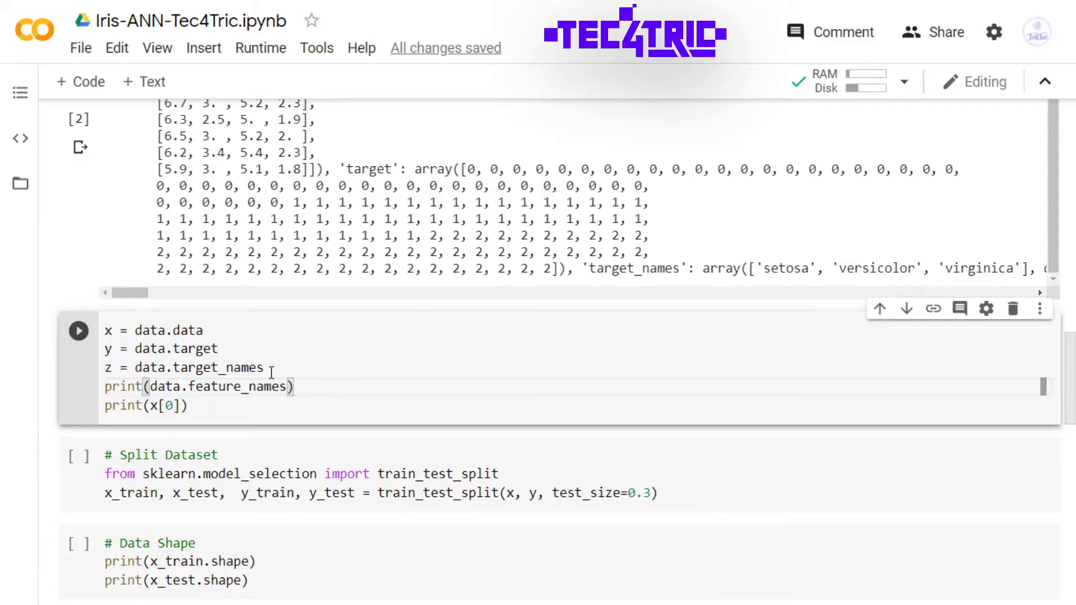
Step: Run the x/y/z assignment cell, printing feature names and first sample 5.1 3.5 1.4 0.2
{"action": "left_click", "coordinate": [79, 330]}
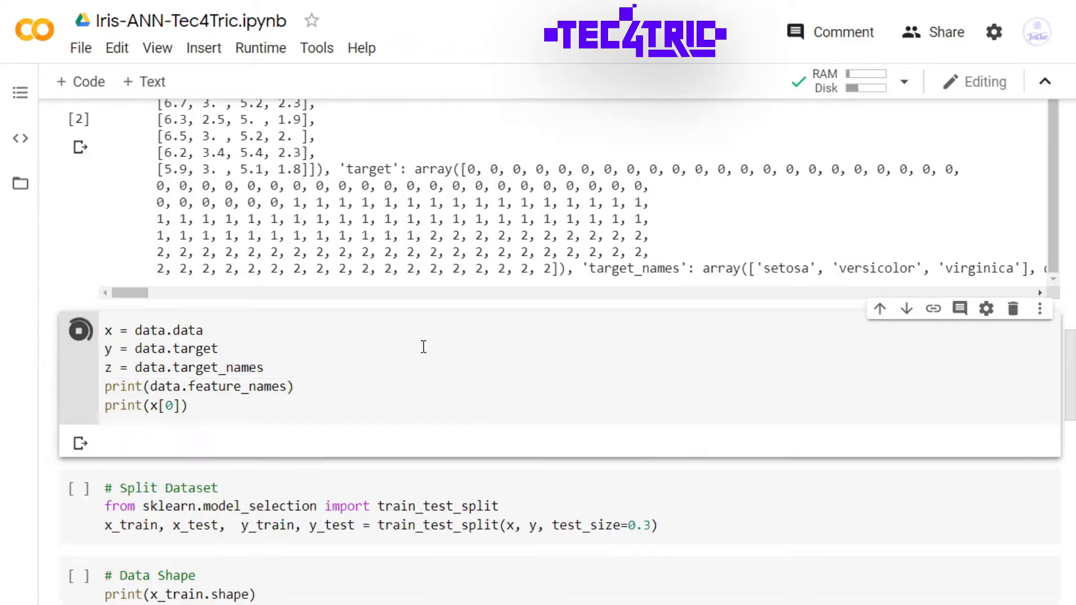
{"action": "left_click", "coordinate": [78, 331]}
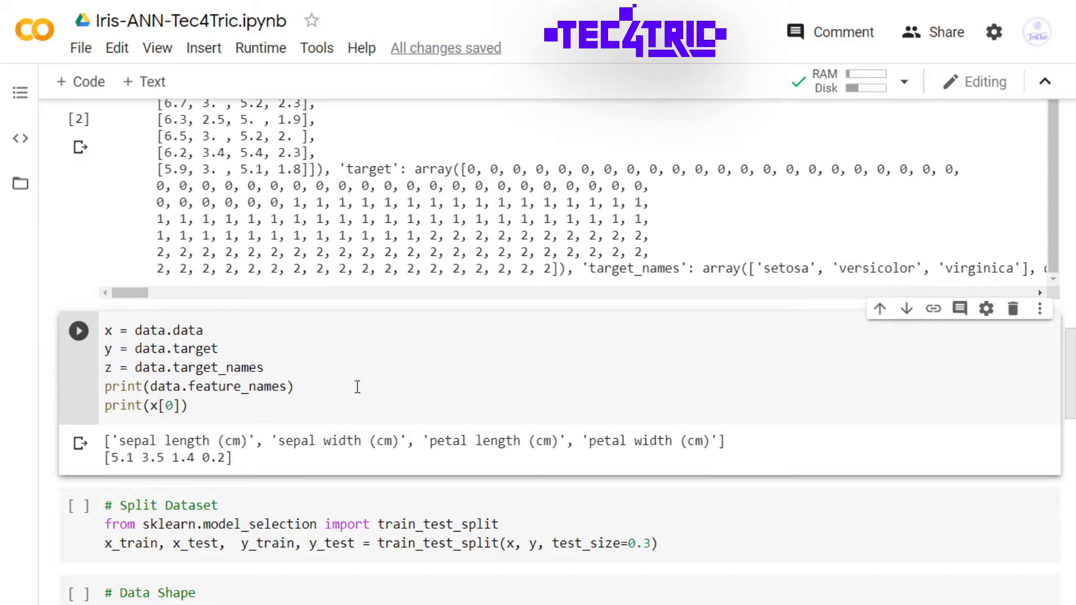
{"action": "mouse_move", "coordinate": [396, 391]}
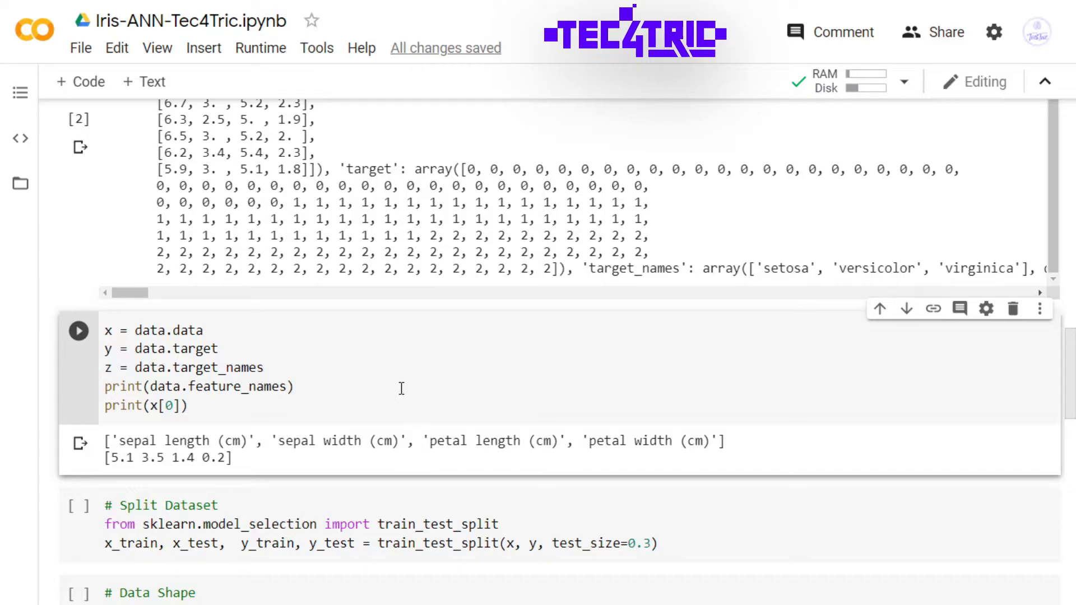
{"action": "scroll", "scroll_direction": "down", "scroll_amount": 3}
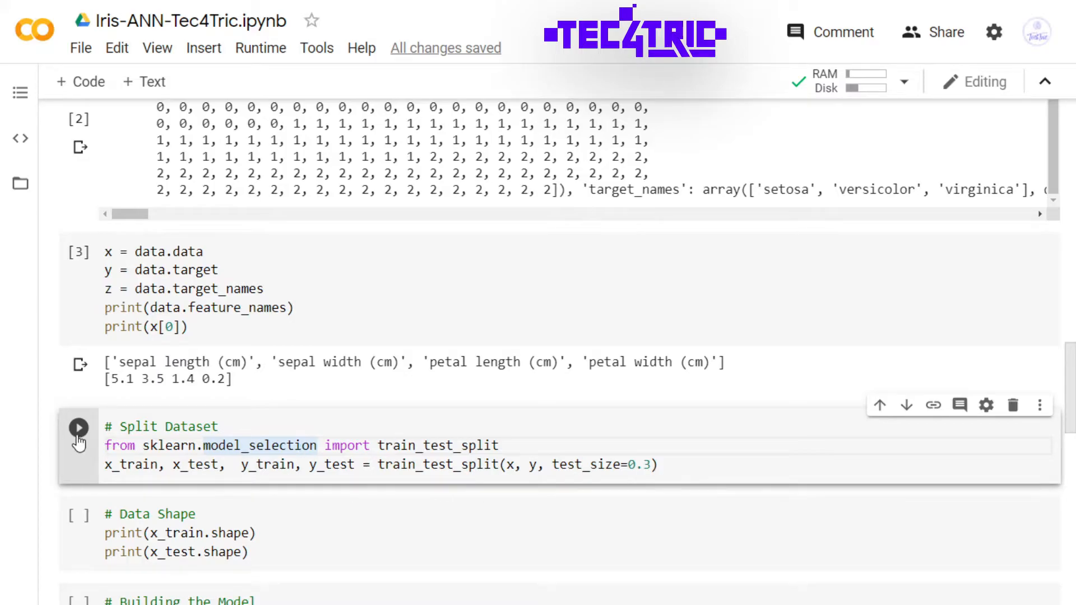
Step: Split with test_size 0.3 and print shapes (105, 4) and (45, 4)
{"action": "left_click", "coordinate": [79, 427]}
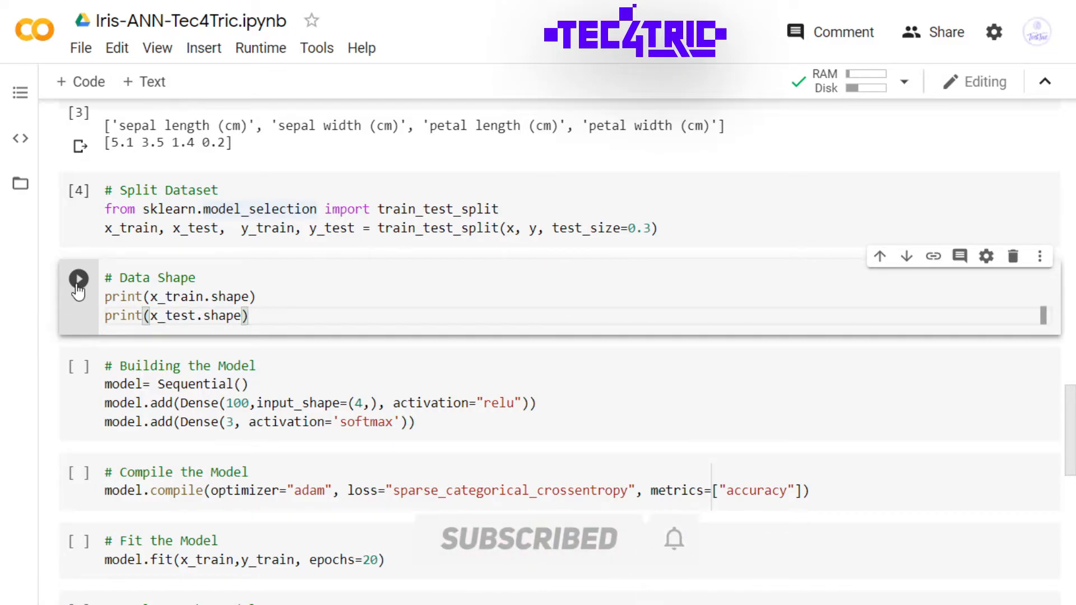
{"action": "left_click", "coordinate": [79, 279]}
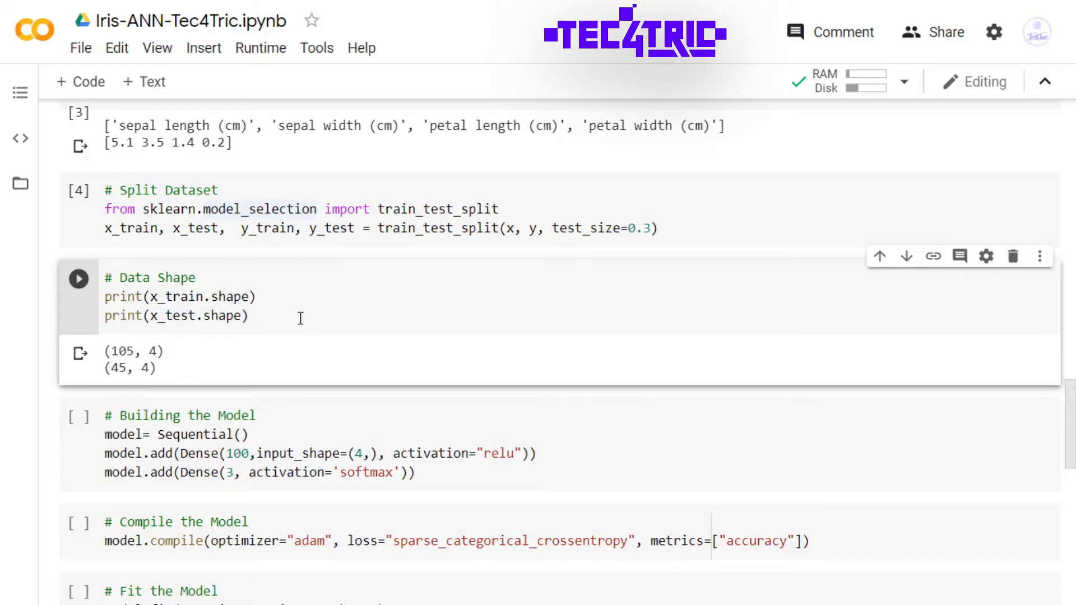
{"action": "mouse_move", "coordinate": [301, 316]}
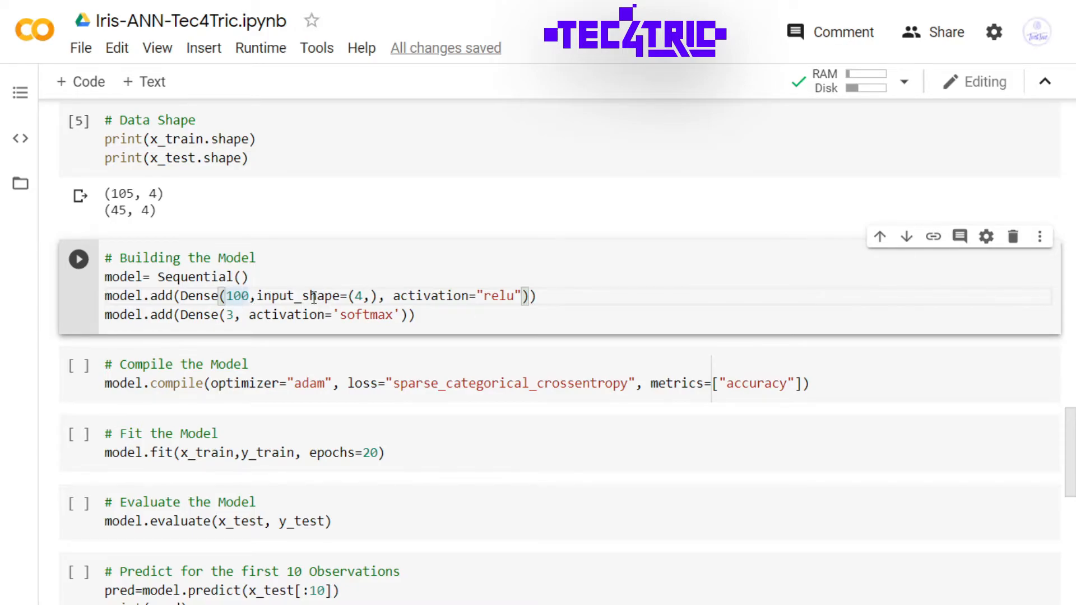
{"action": "mouse_move", "coordinate": [363, 302]}
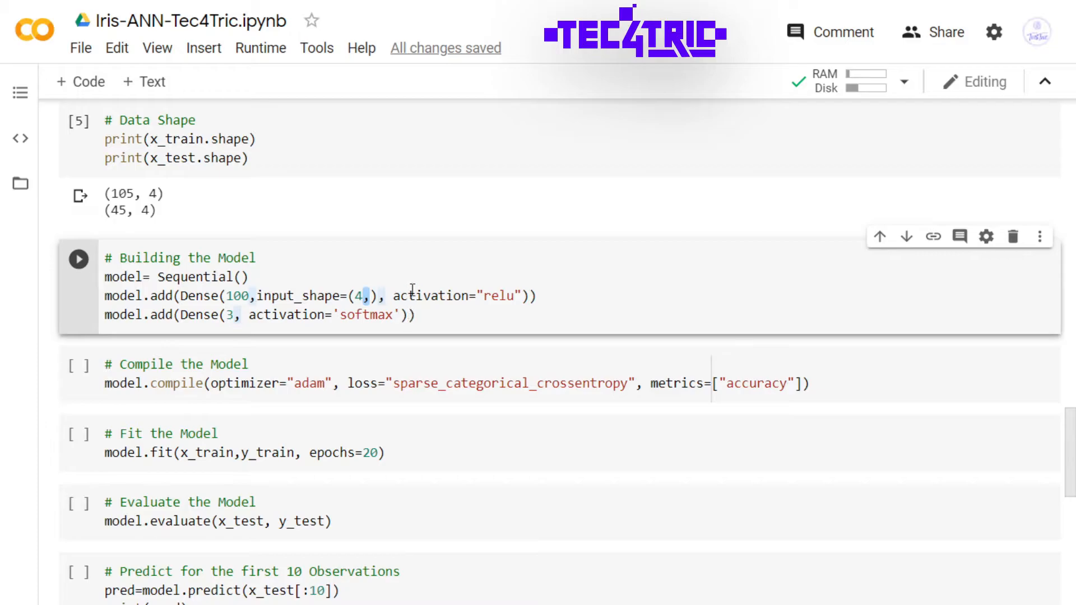
Step: Review the 4-feature input shape, run the Sequential model cell, and move to the compile code
{"action": "double_click", "coordinate": [499, 296]}
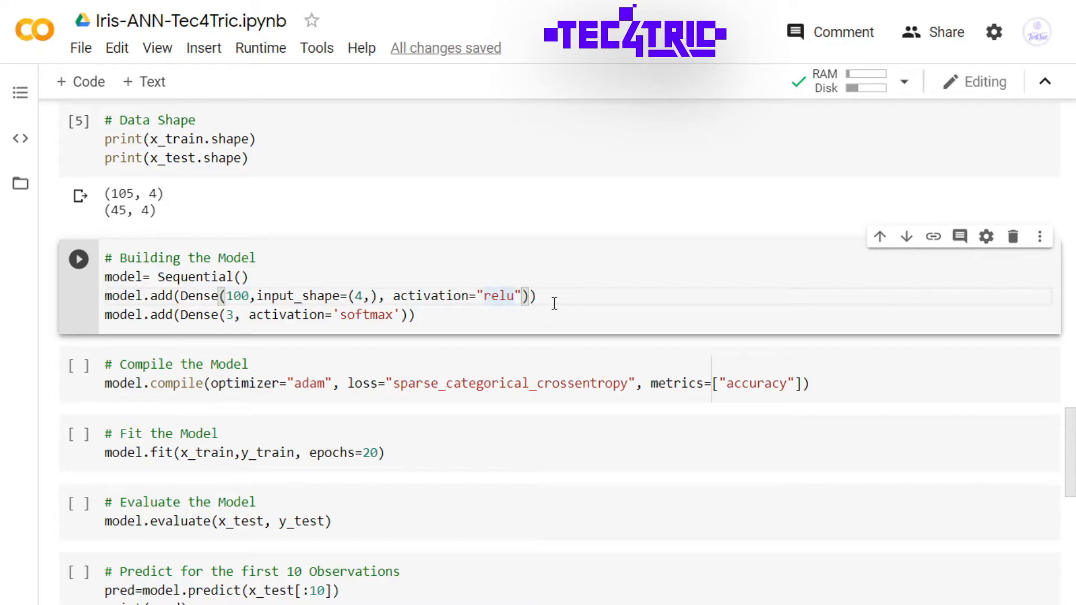
{"action": "mouse_move", "coordinate": [381, 336]}
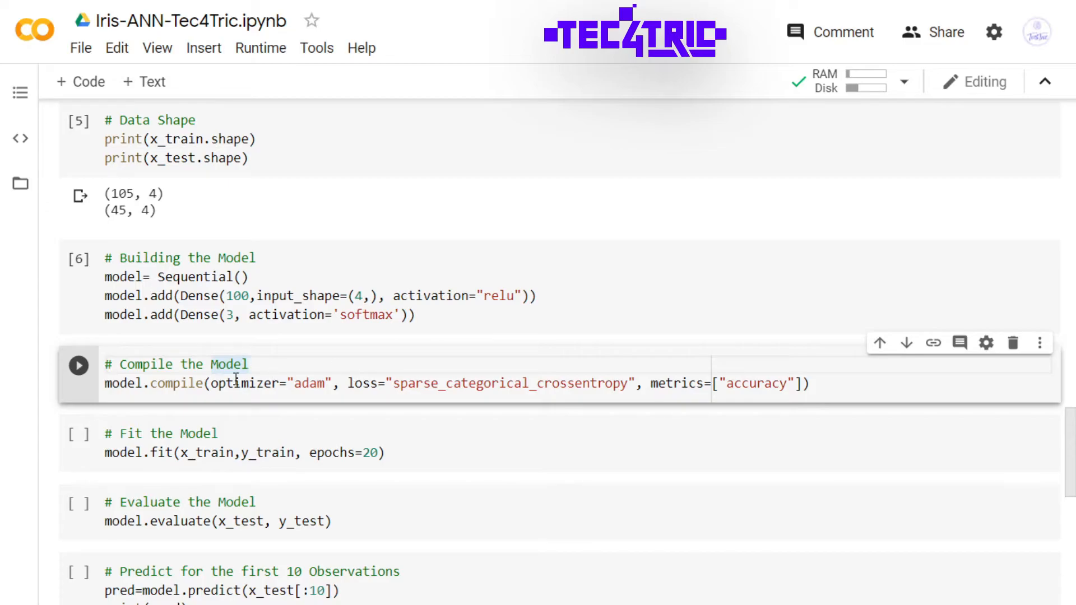
{"action": "left_click", "coordinate": [297, 383]}
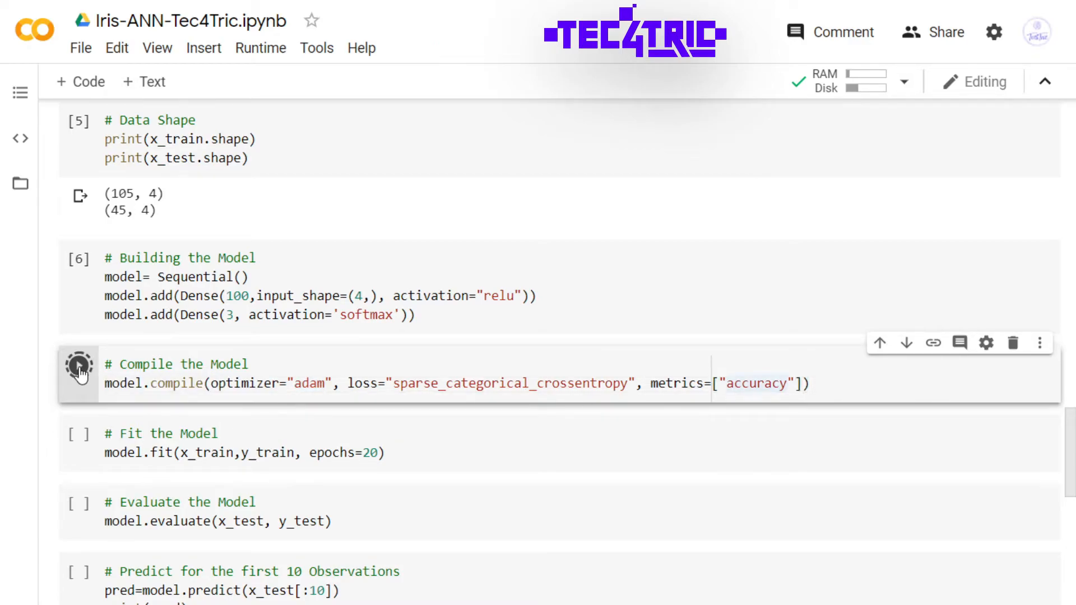
Step: Compile the model with adam, sparse categorical crossentropy and accuracy metric
{"action": "left_click", "coordinate": [78, 365]}
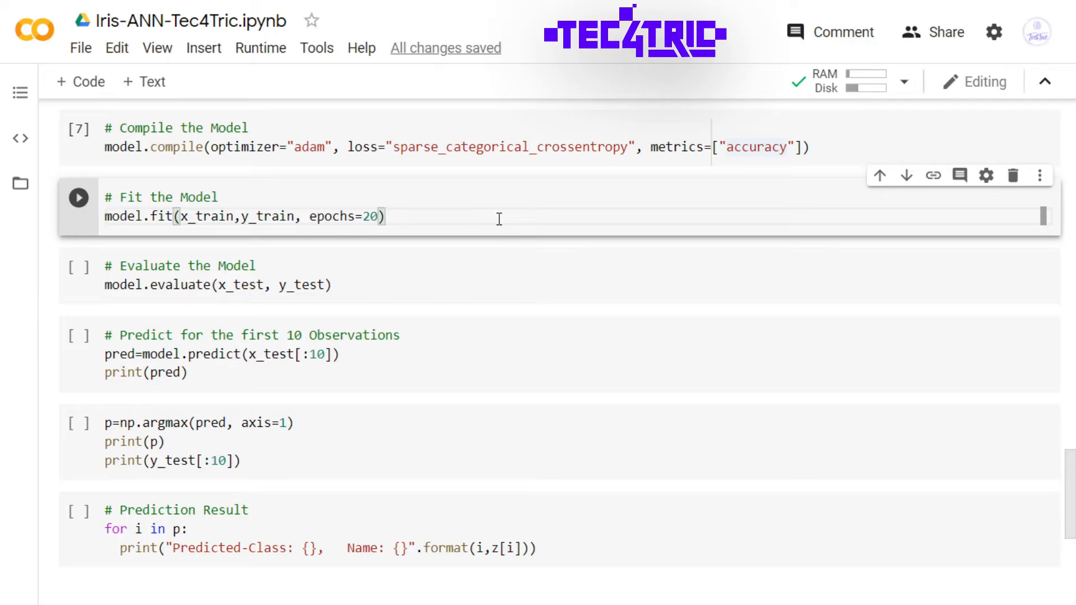
Step: Train for 20 epochs, ending at loss 0.5880 and accuracy 0.8857
{"action": "left_click", "coordinate": [78, 197]}
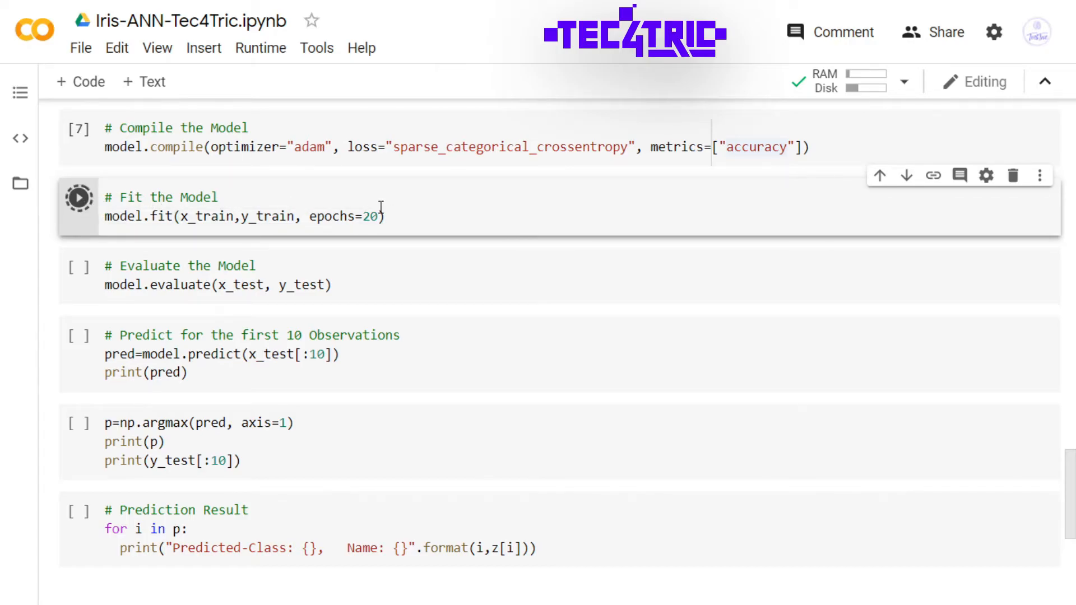
{"action": "left_click", "coordinate": [78, 198]}
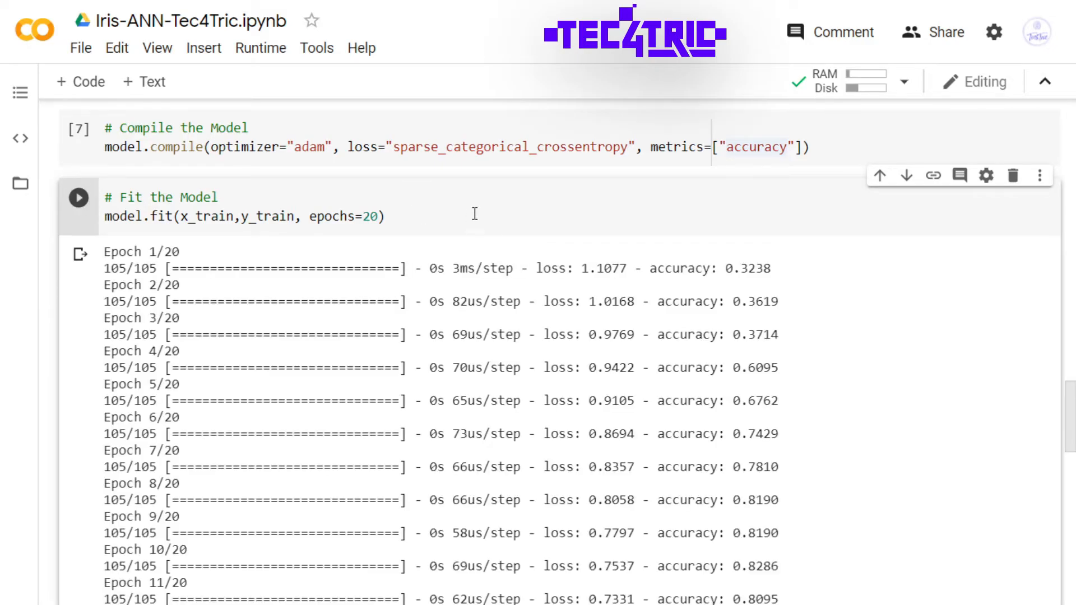
{"action": "scroll", "scroll_direction": "down", "scroll_amount": 3}
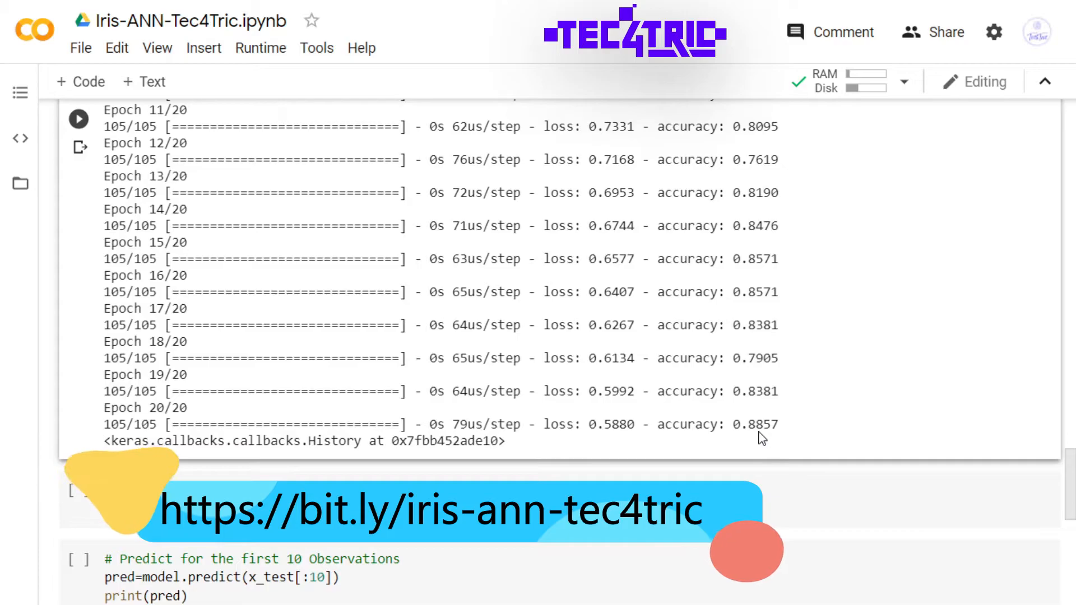
{"action": "scroll", "scroll_direction": "down", "scroll_amount": 3}
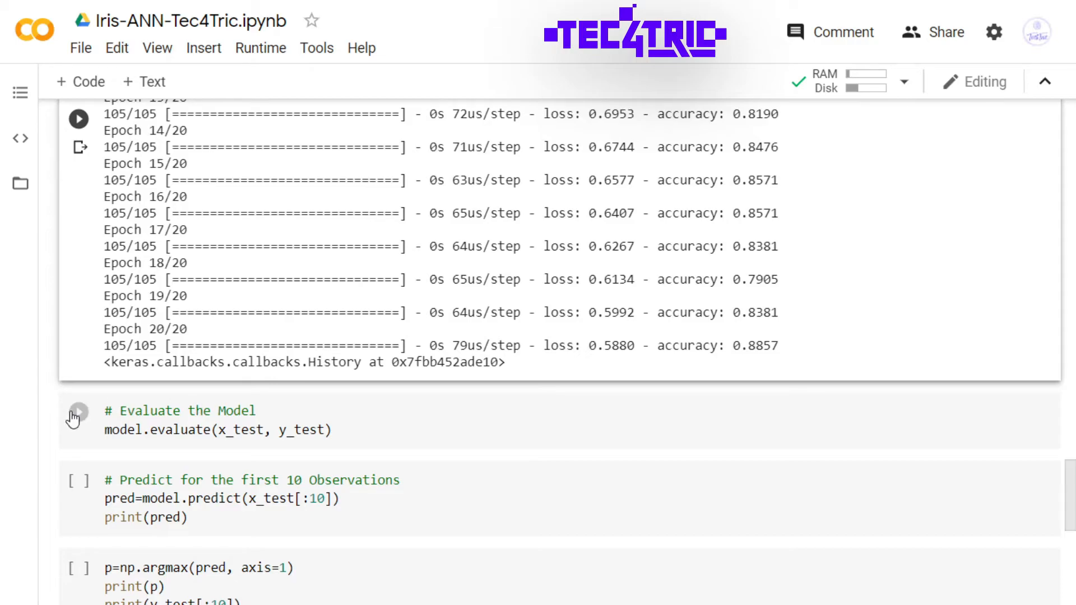
Step: Evaluate on the test set, giving loss about 0.5616 and accuracy about 0.8889
{"action": "left_click", "coordinate": [78, 411]}
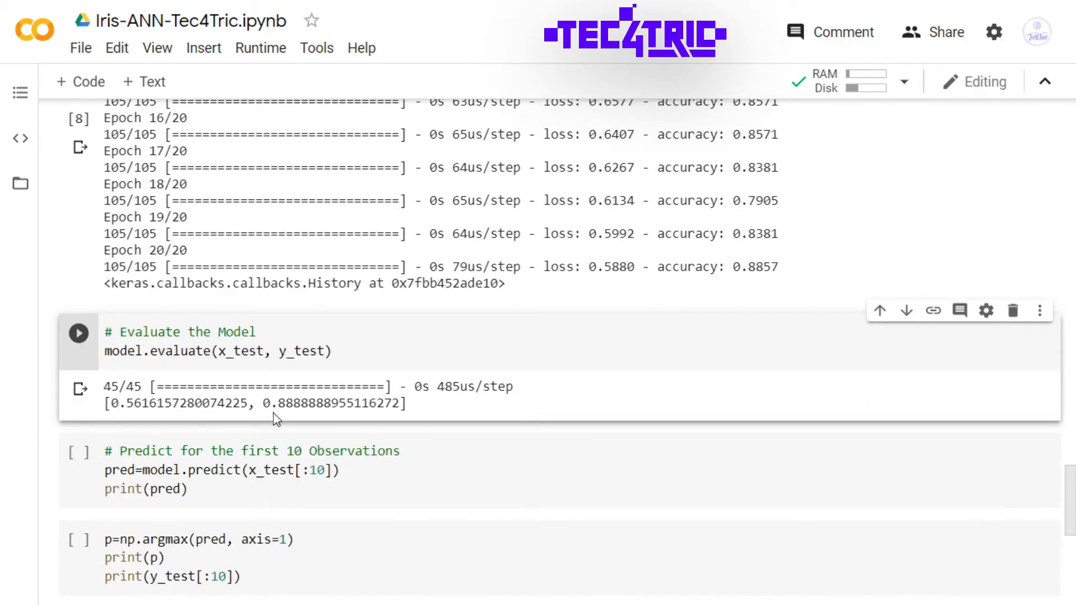
{"action": "mouse_move", "coordinate": [298, 430]}
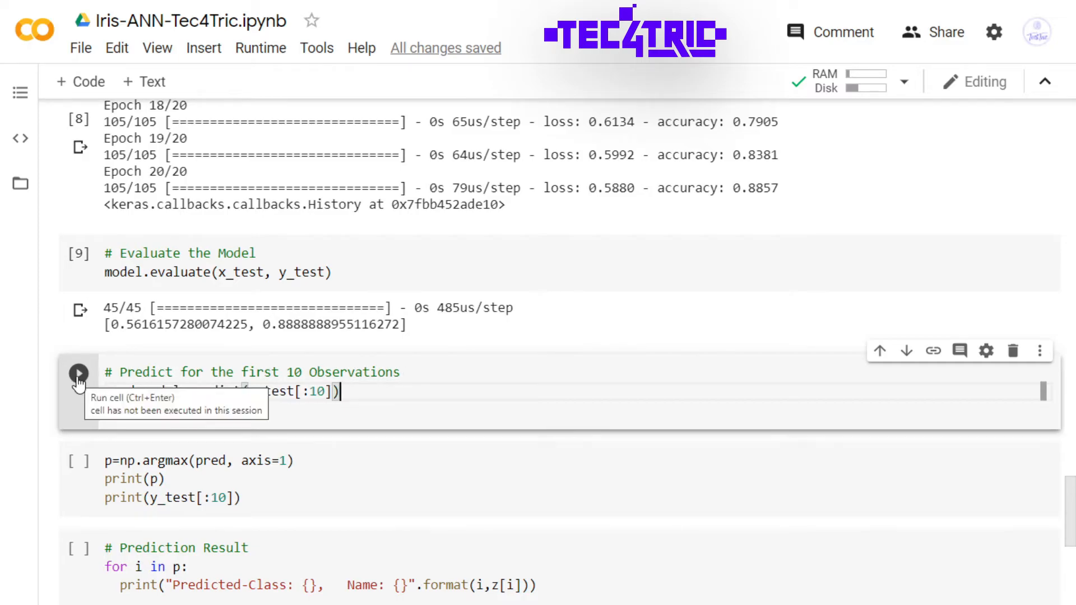
Step: Print class probabilities for the first 10 test observations as a 10×3 array
{"action": "left_click", "coordinate": [78, 372]}
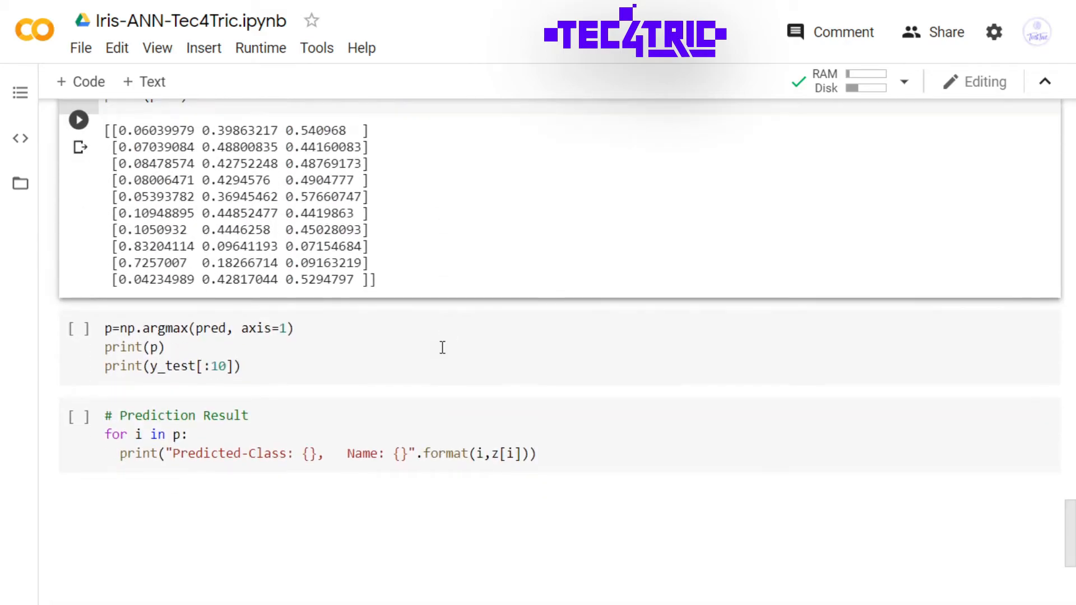
{"action": "scroll", "scroll_direction": "up", "scroll_amount": 3}
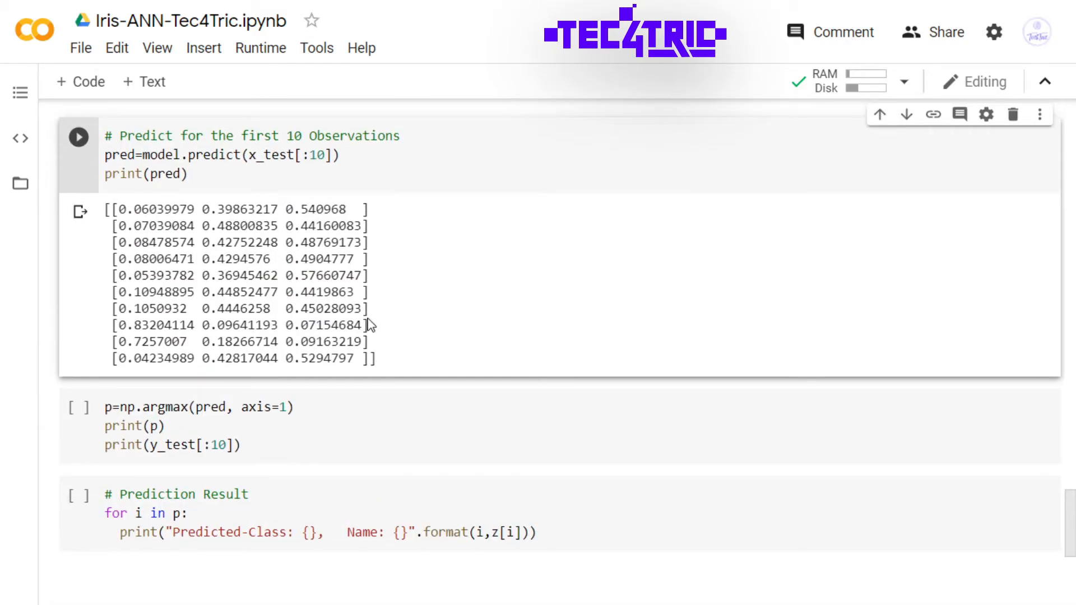
{"action": "mouse_move", "coordinate": [384, 316]}
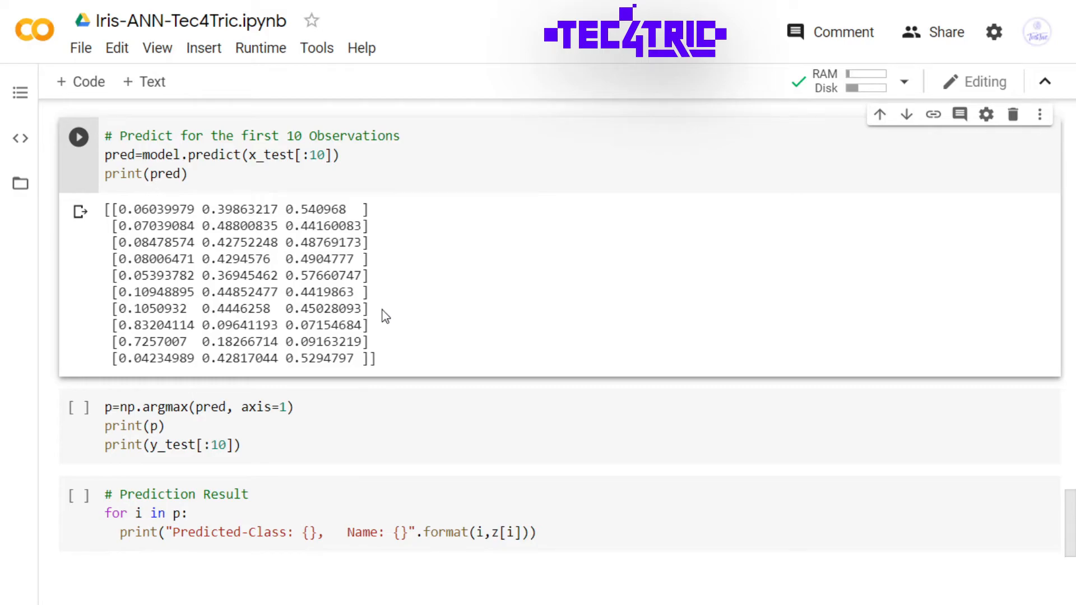
{"action": "mouse_move", "coordinate": [305, 415]}
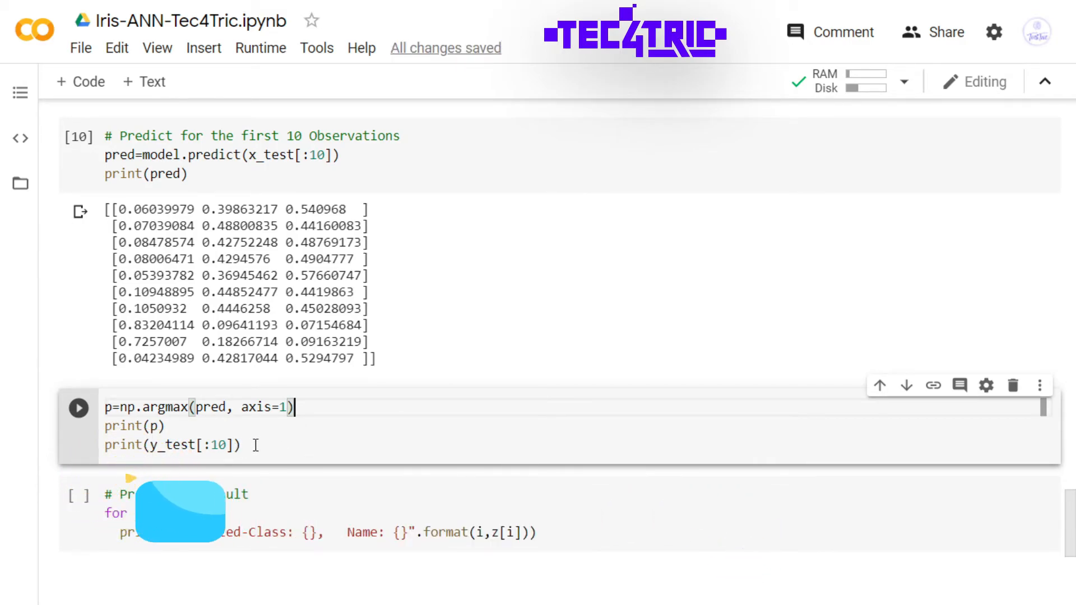
{"action": "mouse_move", "coordinate": [78, 407]}
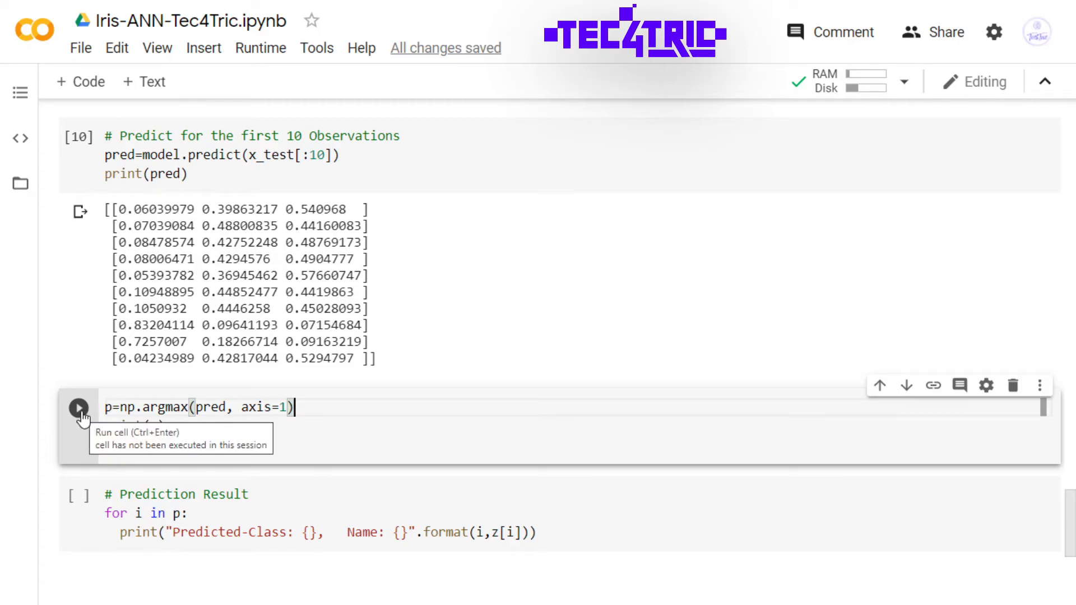
Step: Run the np.argmax cell to print predicted classes above y_test[:10] true labels
{"action": "left_click", "coordinate": [79, 407]}
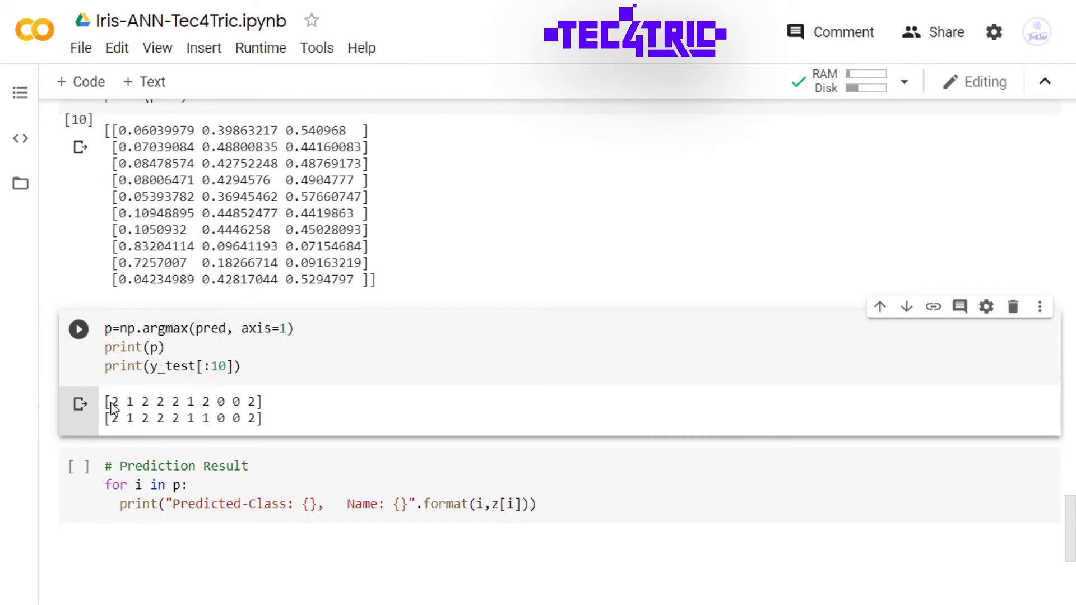
{"action": "left_click_drag", "start_coordinate": [110, 401], "coordinate": [195, 402]}
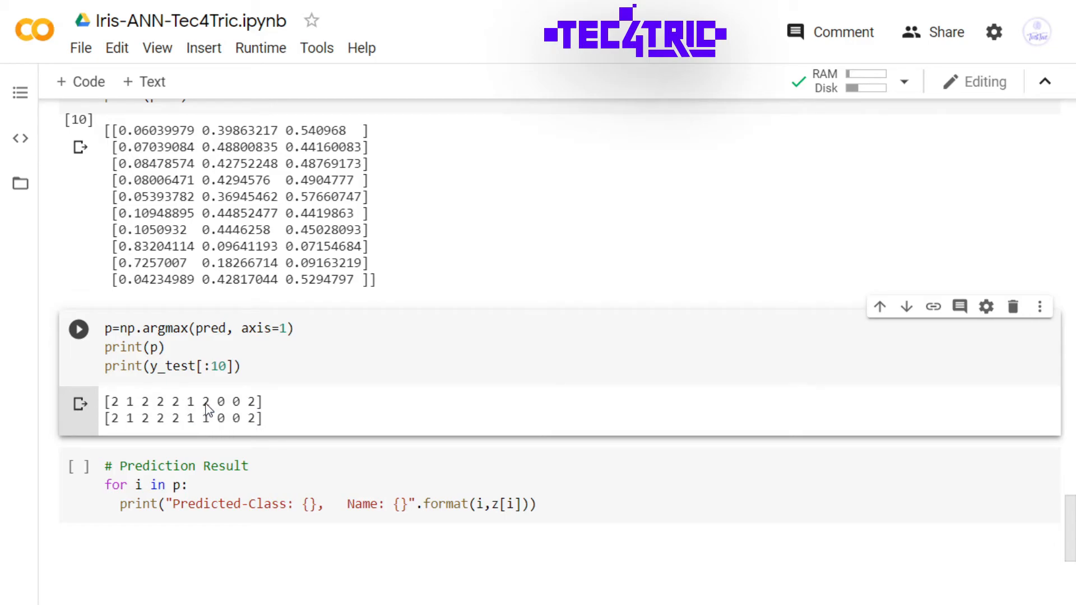
{"action": "mouse_move", "coordinate": [203, 410]}
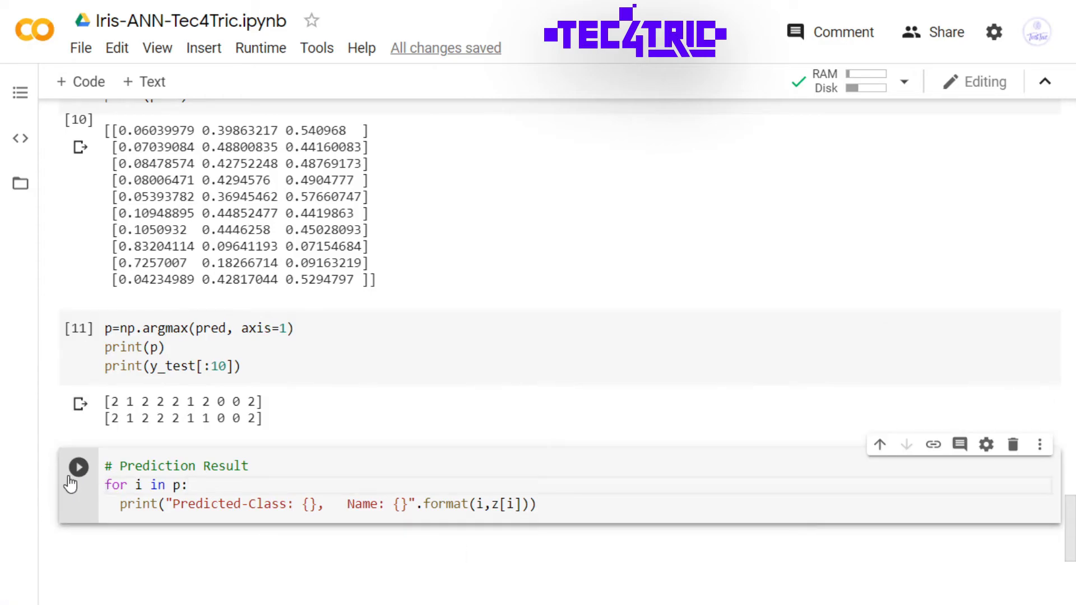
Step: Run the Prediction Result cell, listing ten predictions as virginica, versicolor or setosa
{"action": "left_click", "coordinate": [77, 466]}
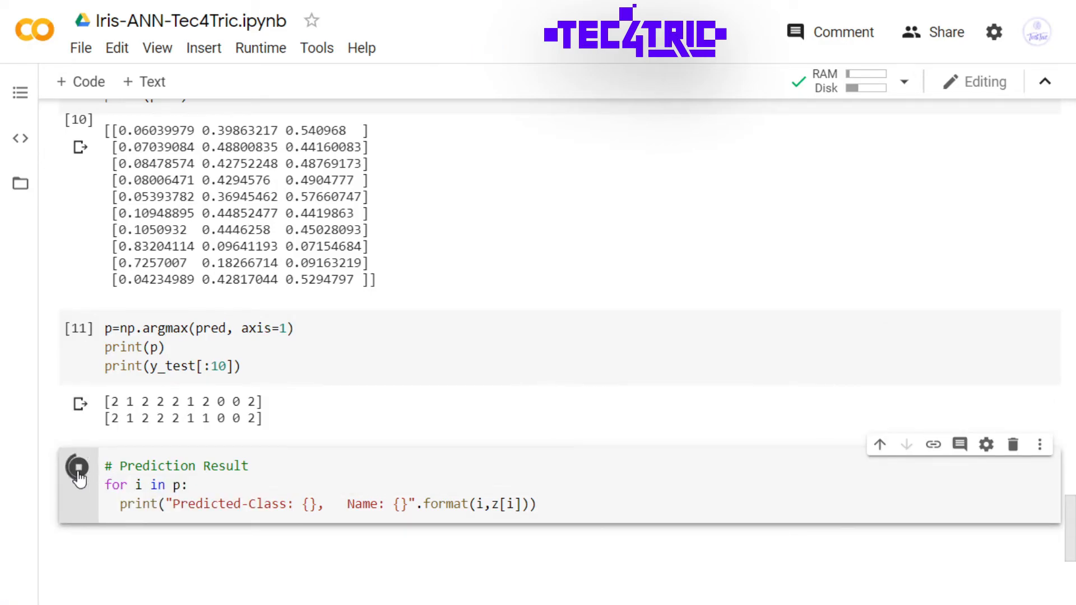
{"action": "left_click", "coordinate": [78, 469]}
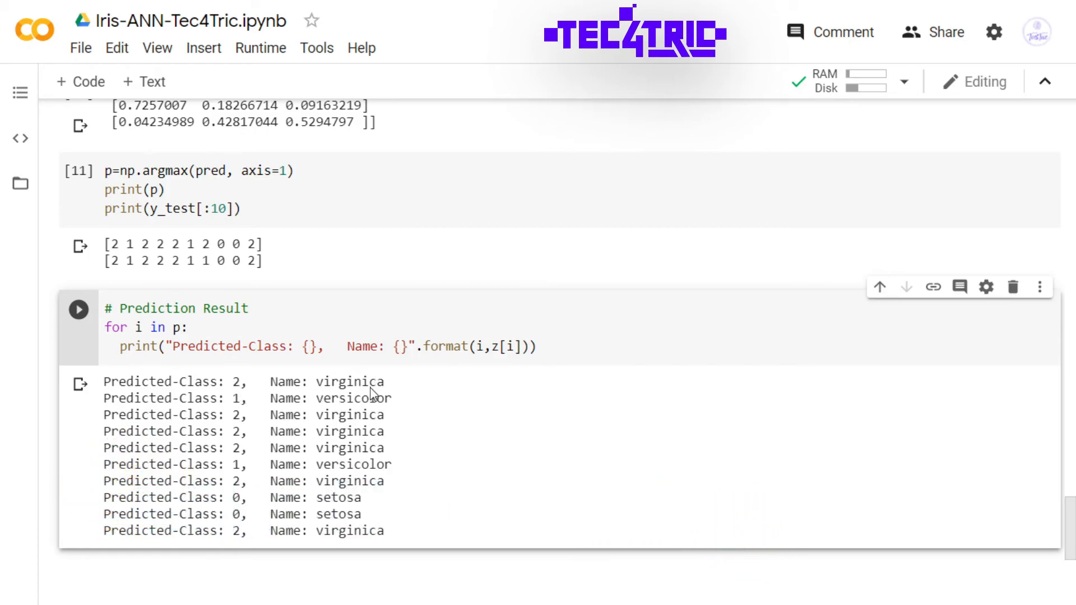
{"action": "mouse_move", "coordinate": [278, 445]}
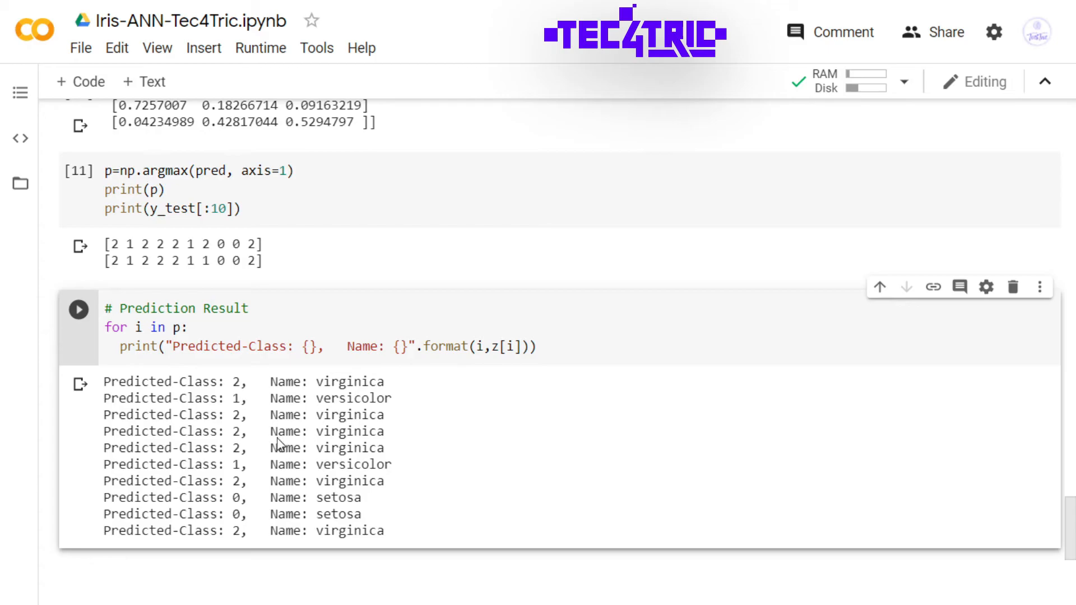